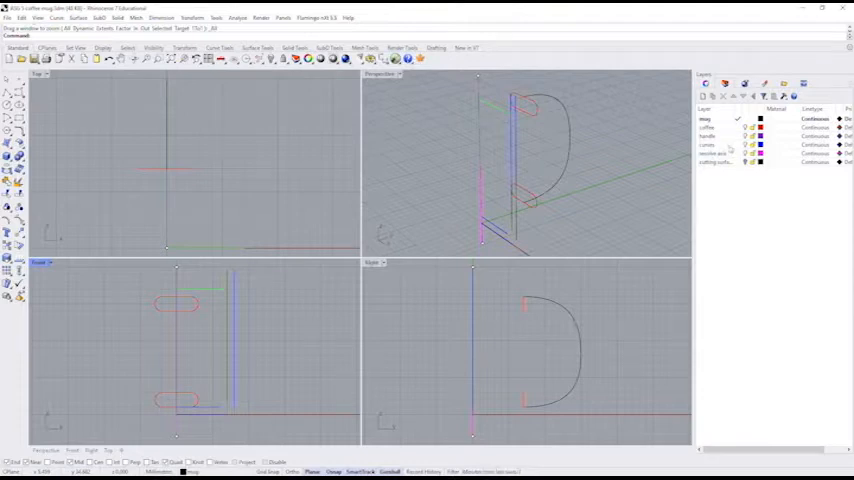
# - Make the 'curves' layer current in the Layers panel
pyautogui.click(710, 144)
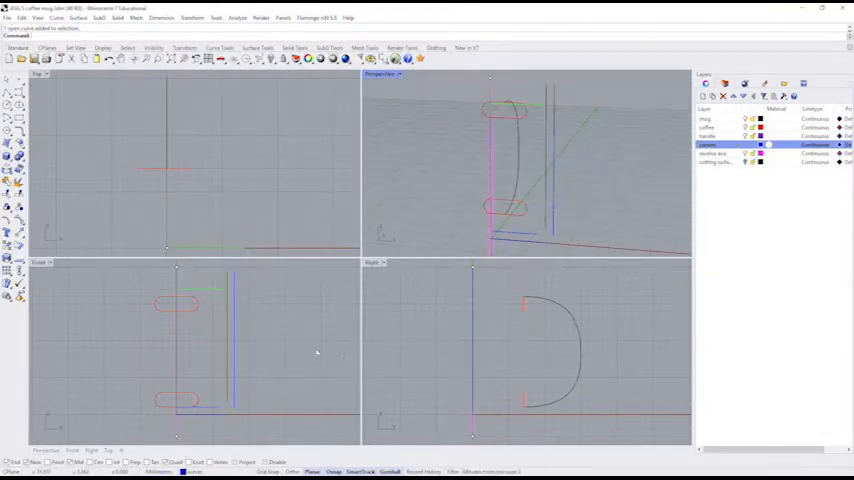
pyautogui.moveTo(96, 319)
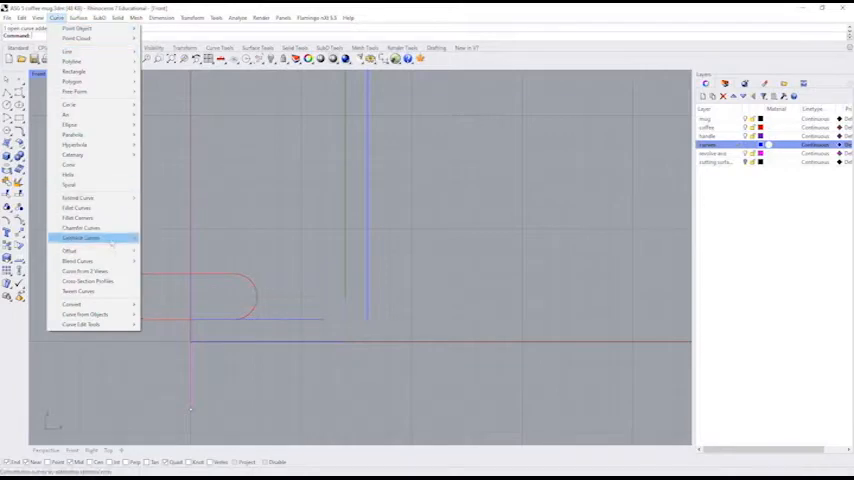
pyautogui.moveTo(78, 261)
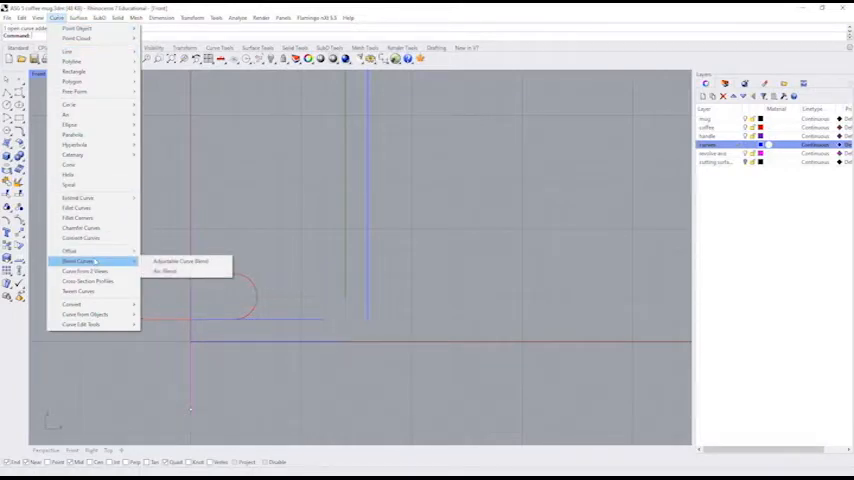
pyautogui.moveTo(165, 271)
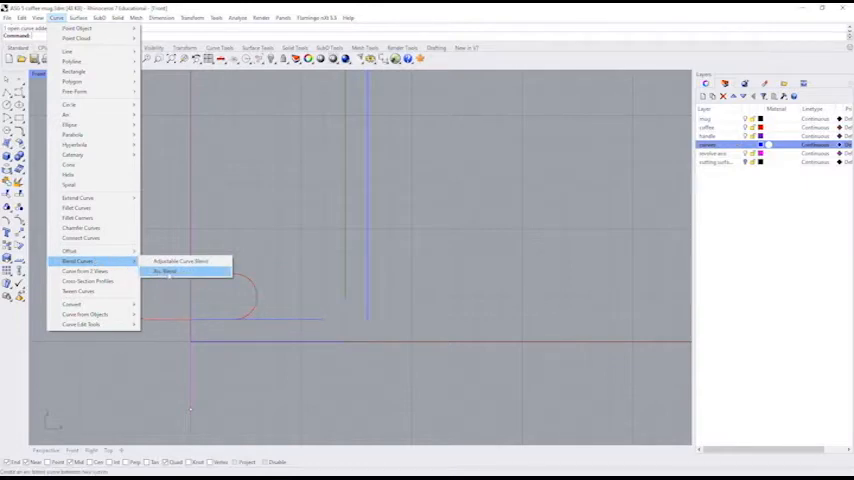
# - Start an Arc Blend to round the profile's wall-to-base corner
pyautogui.click(165, 271)
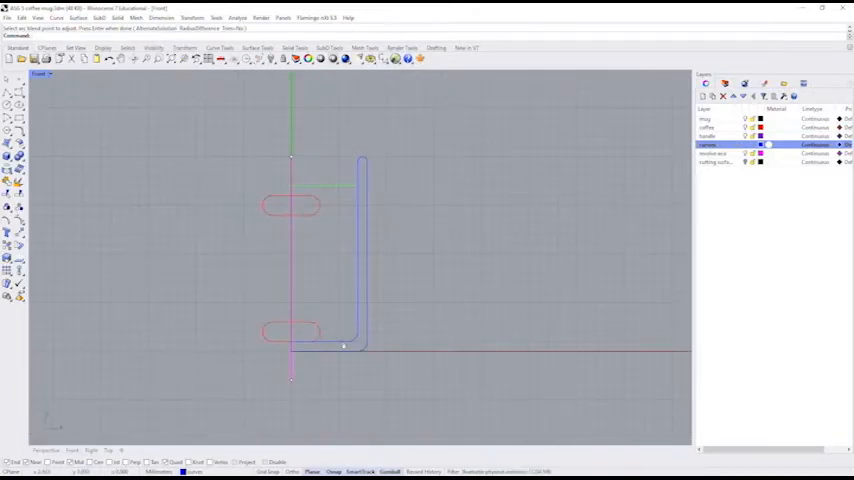
pyautogui.moveTo(330, 357)
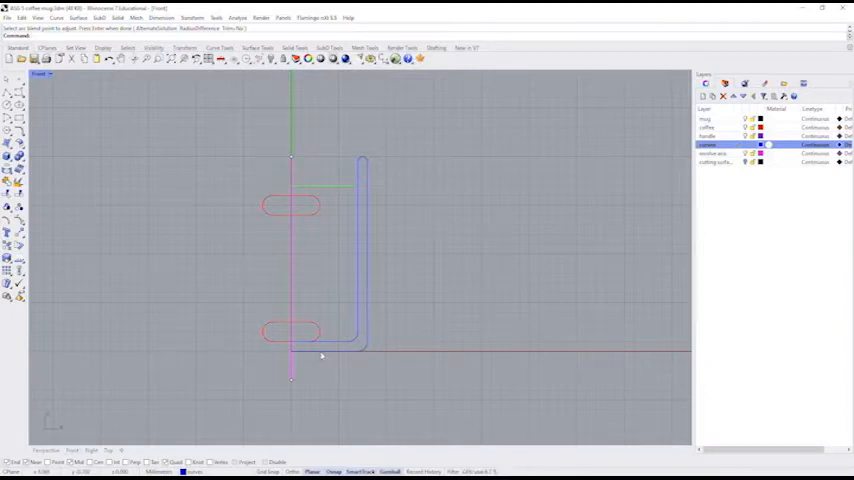
pyautogui.moveTo(410, 335)
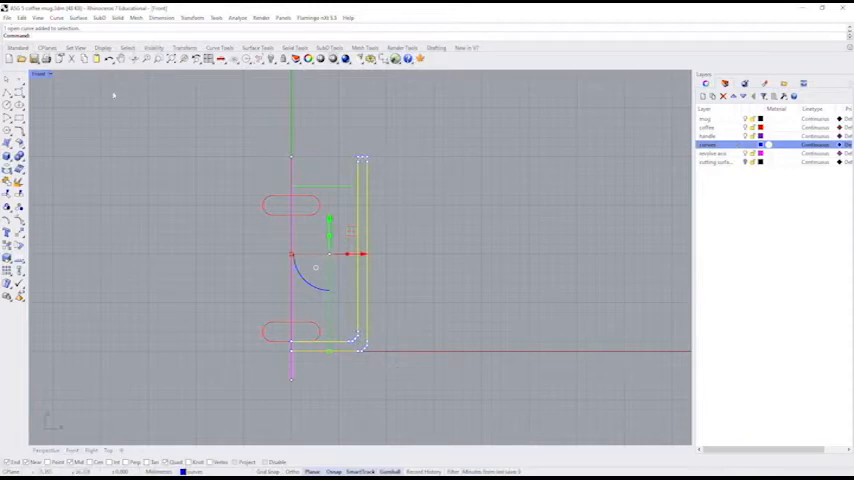
# - Join the profile wall, blend and base with Edit > Join, then deselect
pyautogui.click(21, 18)
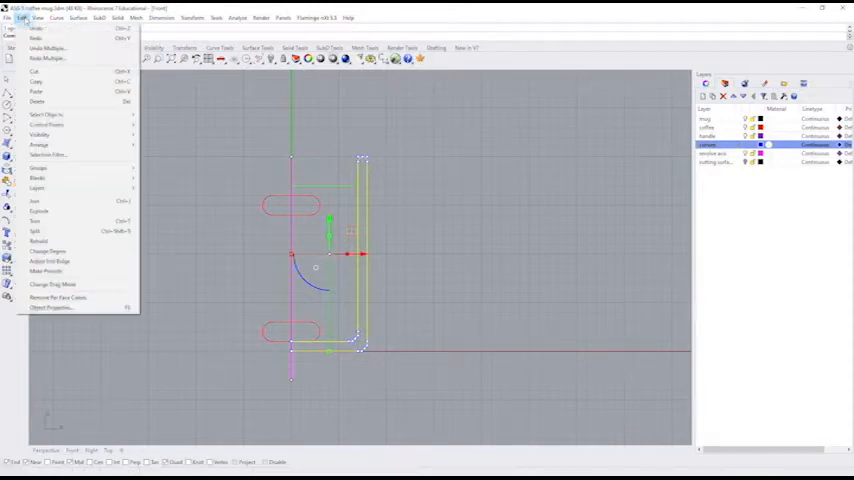
pyautogui.moveTo(37, 201)
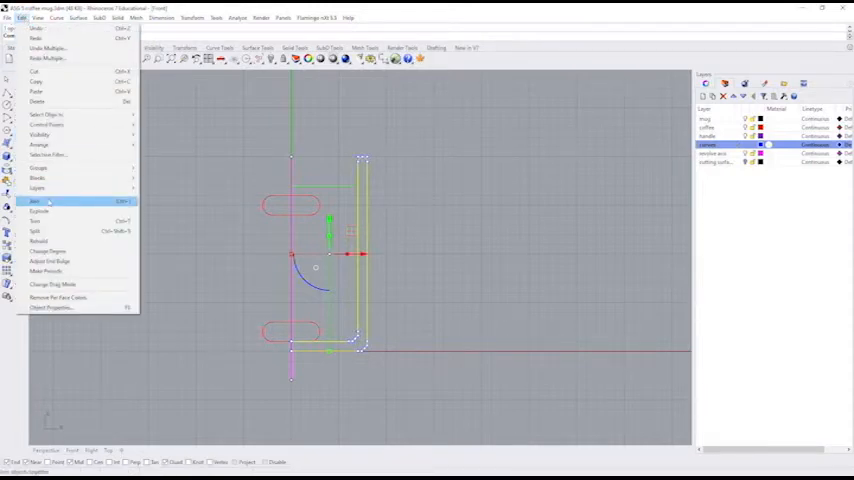
pyautogui.click(35, 201)
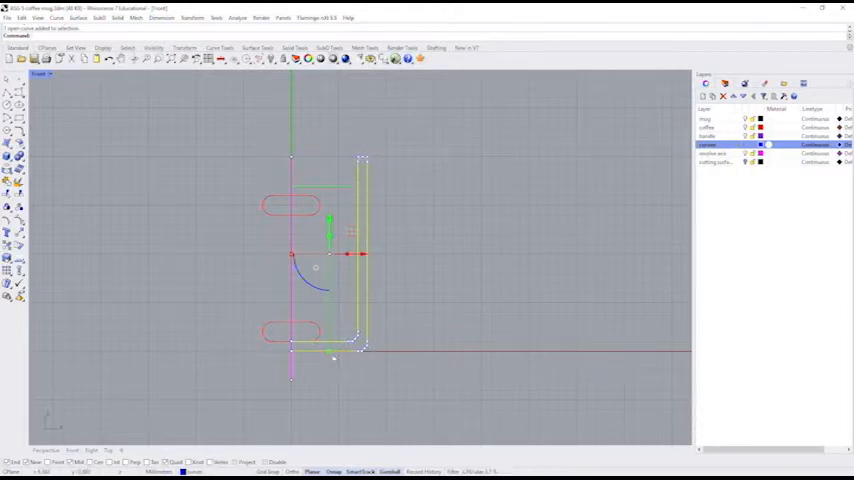
pyautogui.click(413, 252)
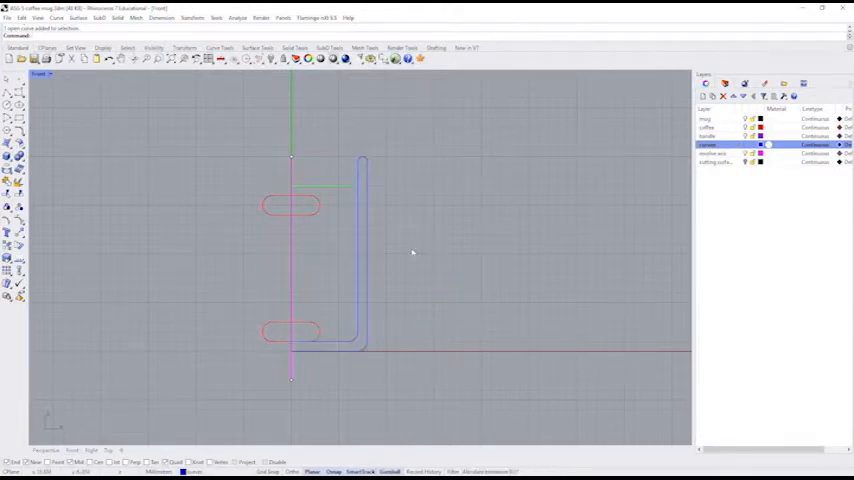
pyautogui.moveTo(489, 245)
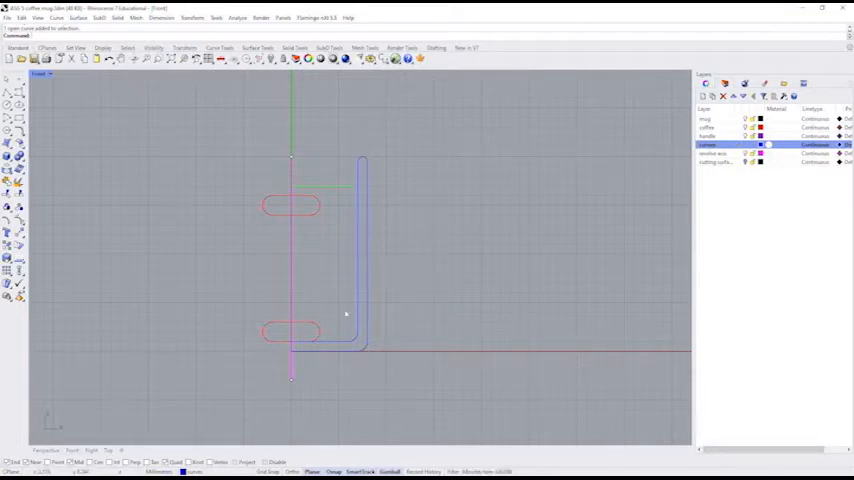
pyautogui.moveTo(171, 187)
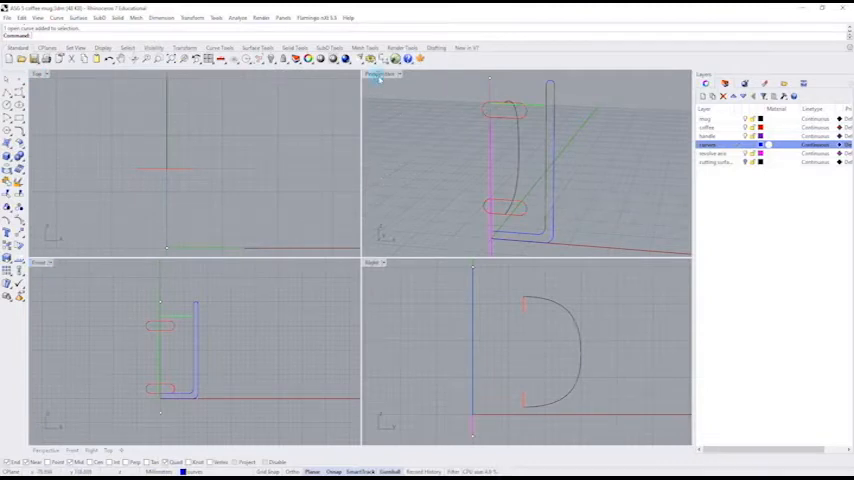
# - Maximize the Perspective viewport to fill the window
pyautogui.doubleClick(380, 73)
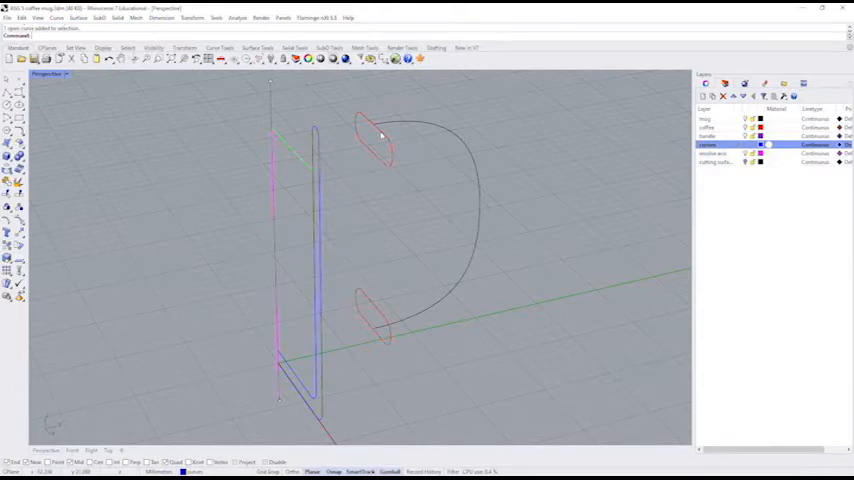
pyautogui.moveTo(409, 171)
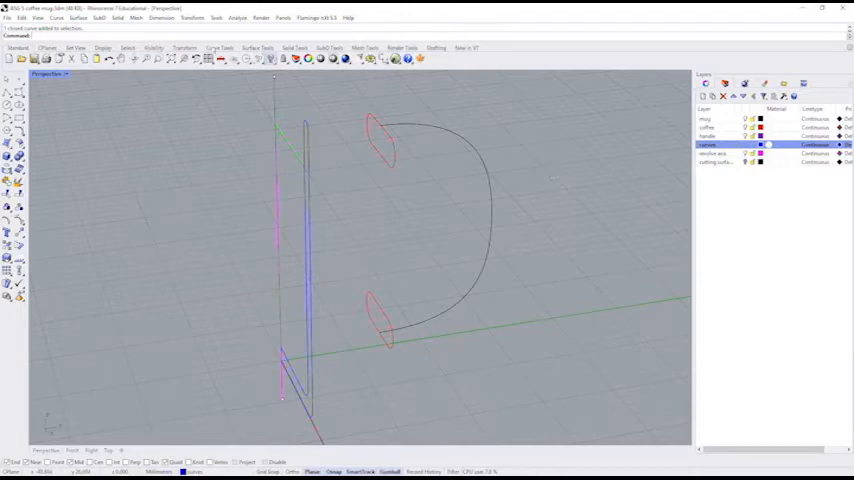
pyautogui.moveTo(548, 189)
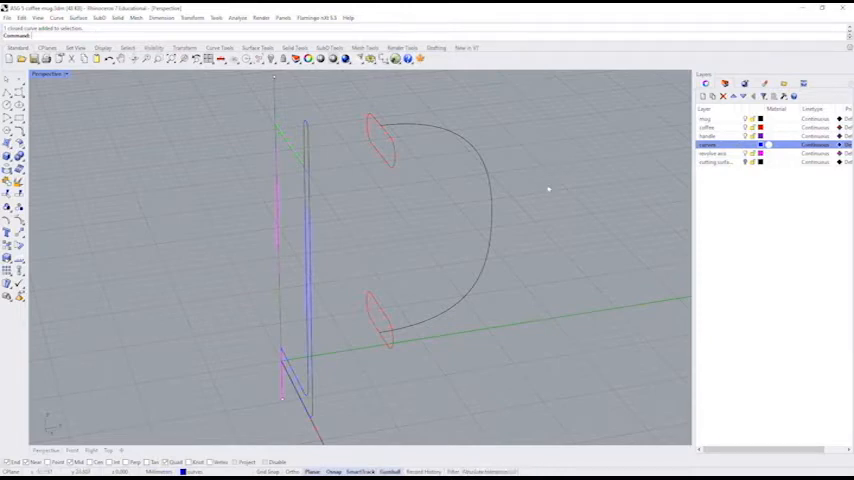
# - Make the 'handle' layer current and start Surface > Sweep 1 Rail
pyautogui.click(710, 136)
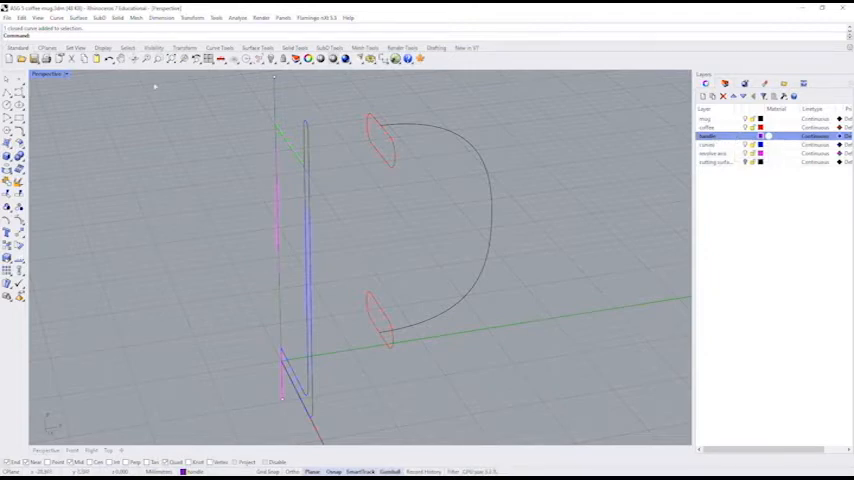
pyautogui.click(78, 17)
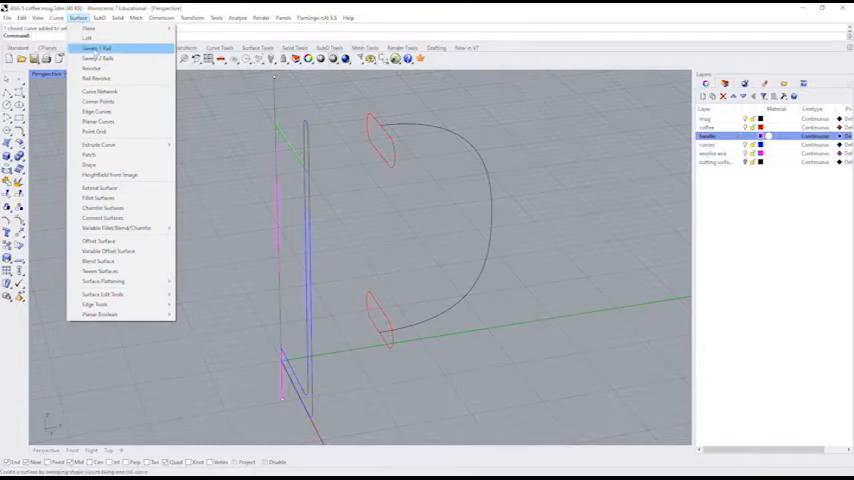
pyautogui.click(97, 48)
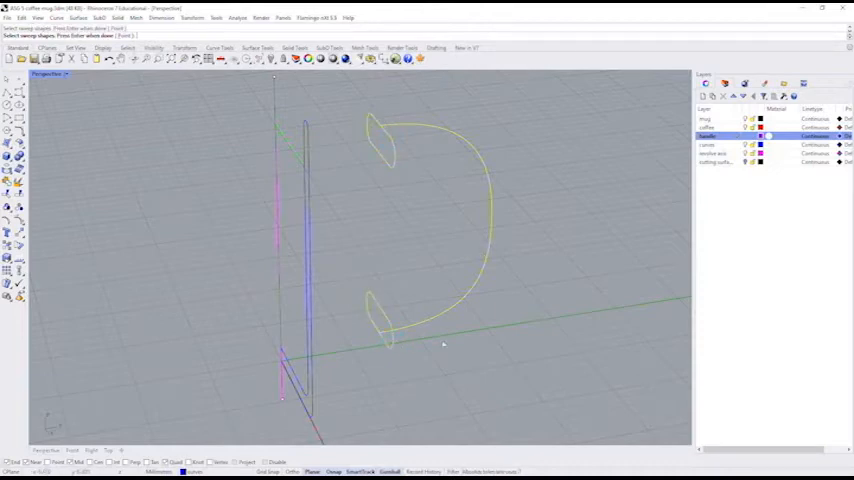
pyautogui.moveTo(465, 347)
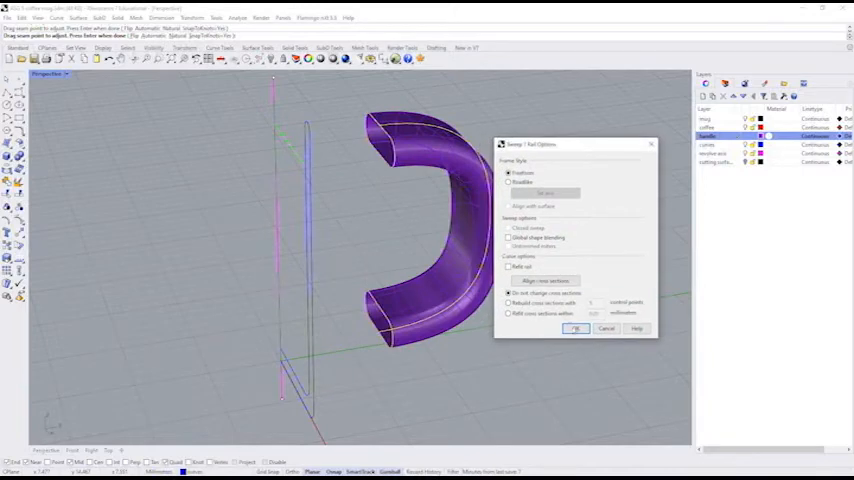
# - Confirm the Sweep 1 Rail Options to create the handle surface
pyautogui.click(575, 329)
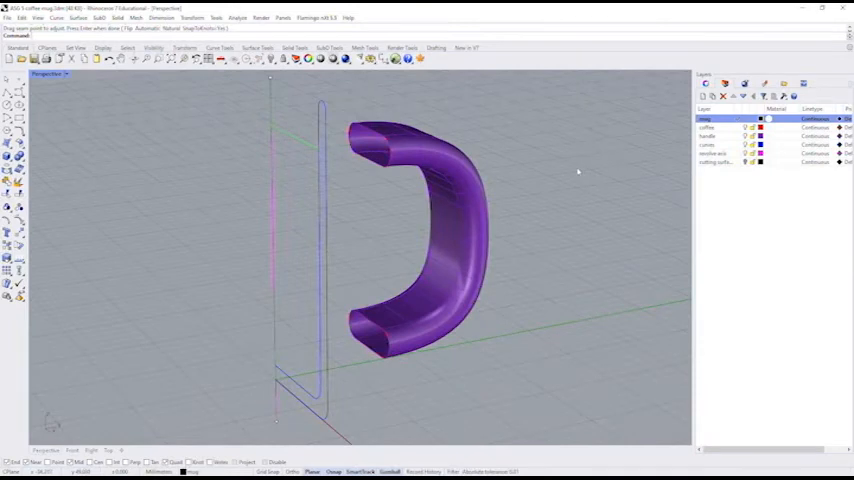
pyautogui.moveTo(572, 170)
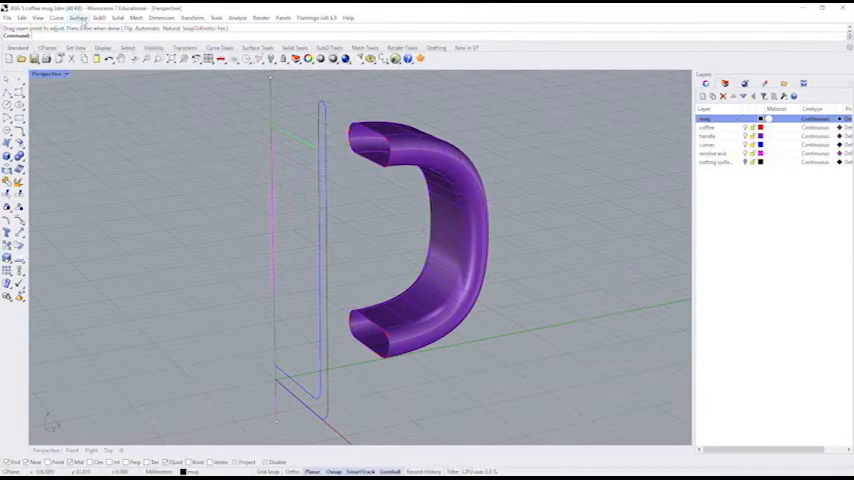
# - Start the Revolve command from the Surface menu
pyautogui.click(77, 18)
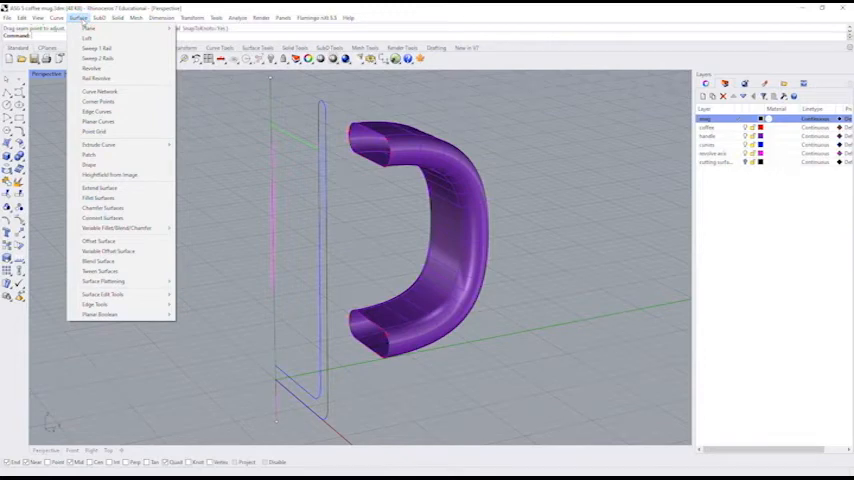
pyautogui.moveTo(95, 68)
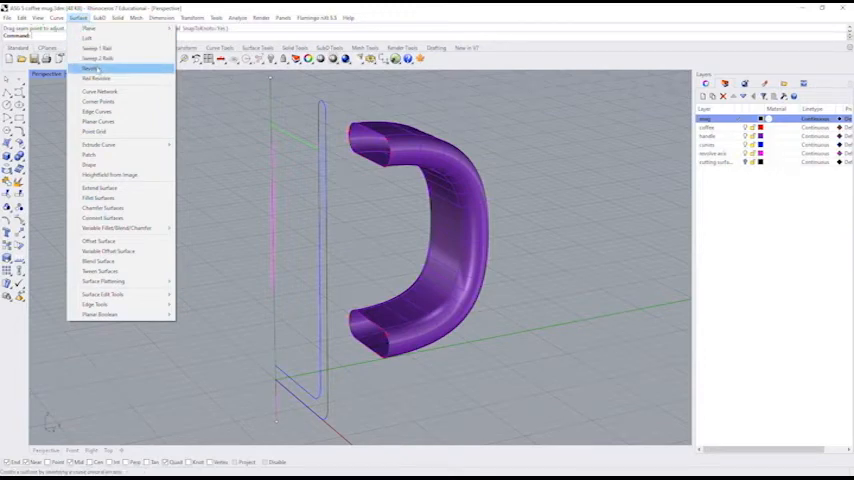
pyautogui.click(90, 69)
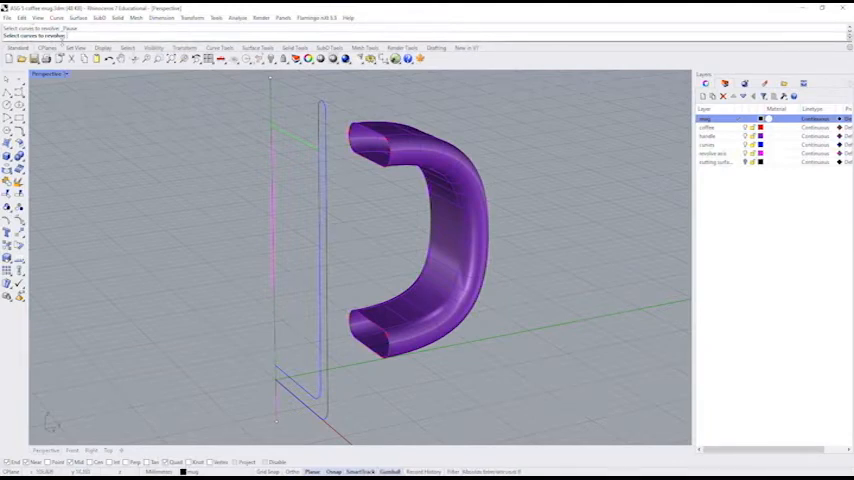
pyautogui.click(325, 220)
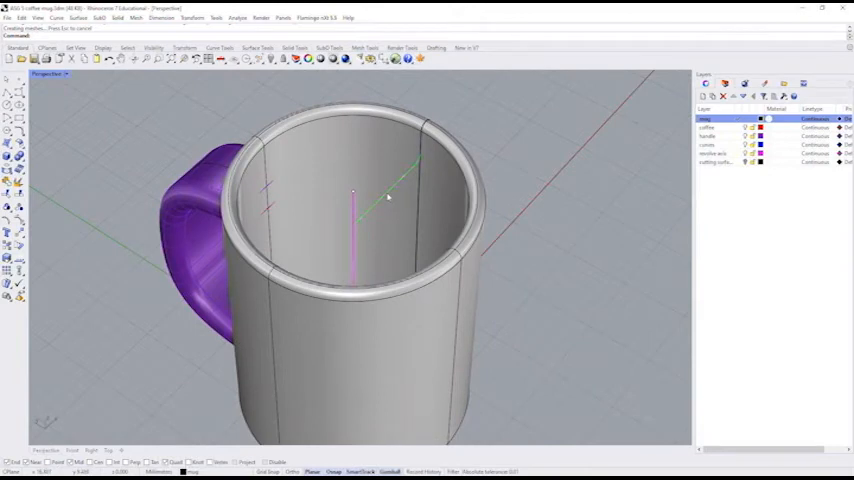
pyautogui.moveTo(538, 249)
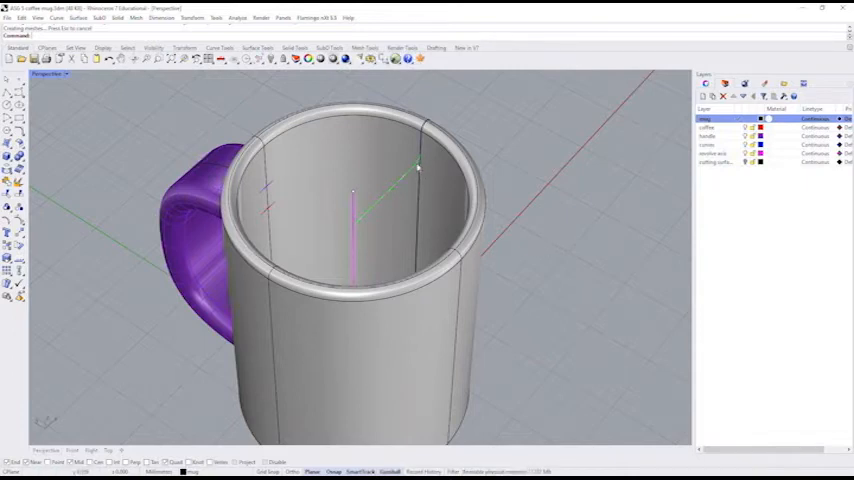
pyautogui.moveTo(408, 172)
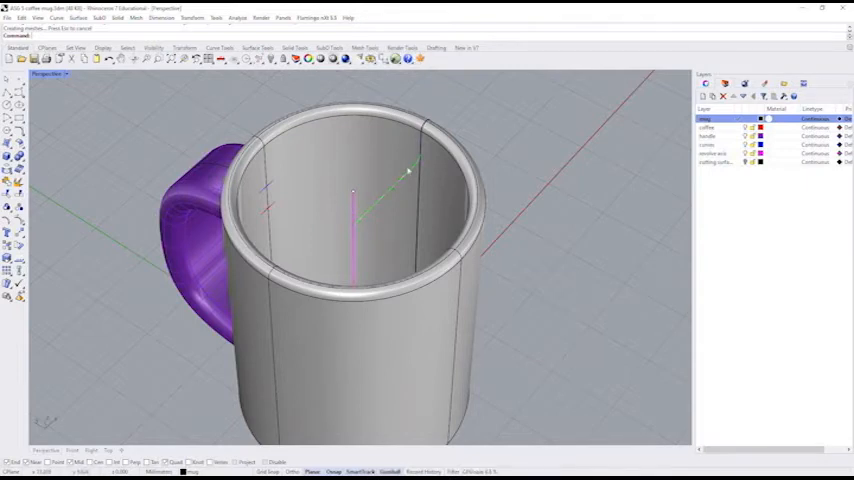
pyautogui.moveTo(425, 186)
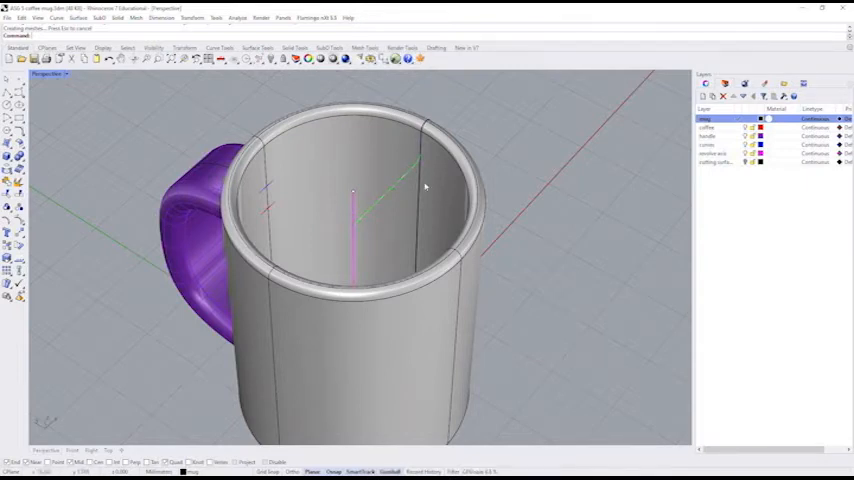
pyautogui.moveTo(330, 175)
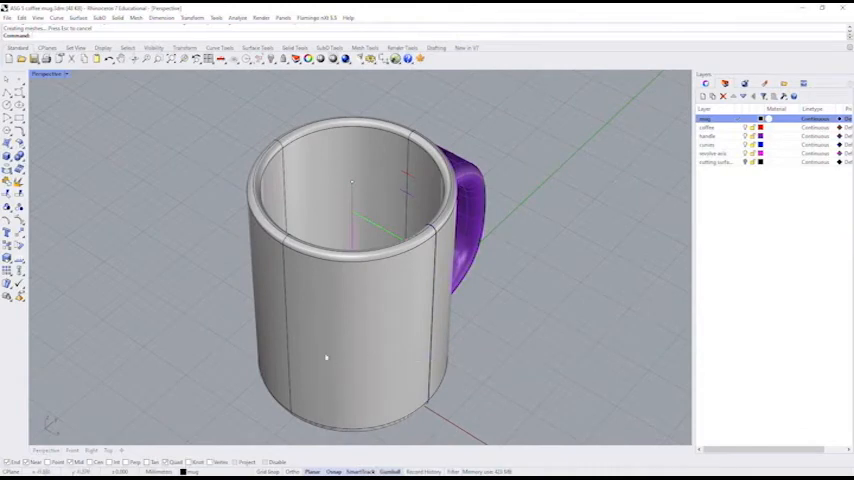
pyautogui.moveTo(366, 343)
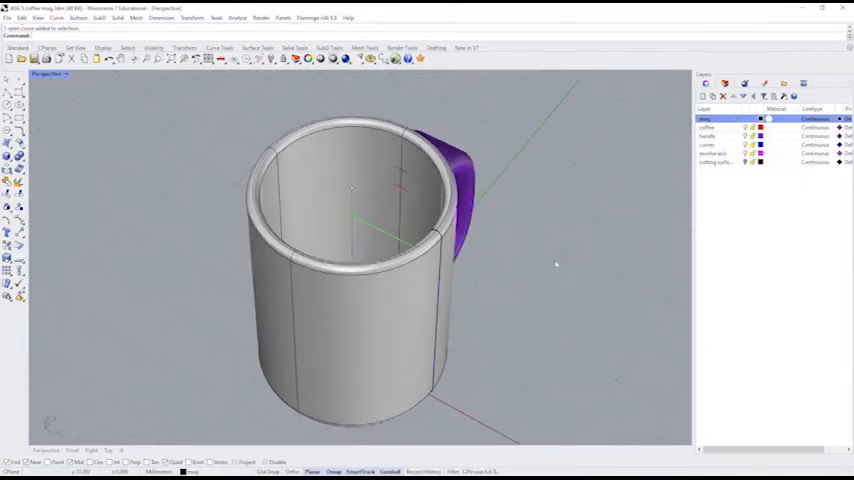
pyautogui.click(708, 128)
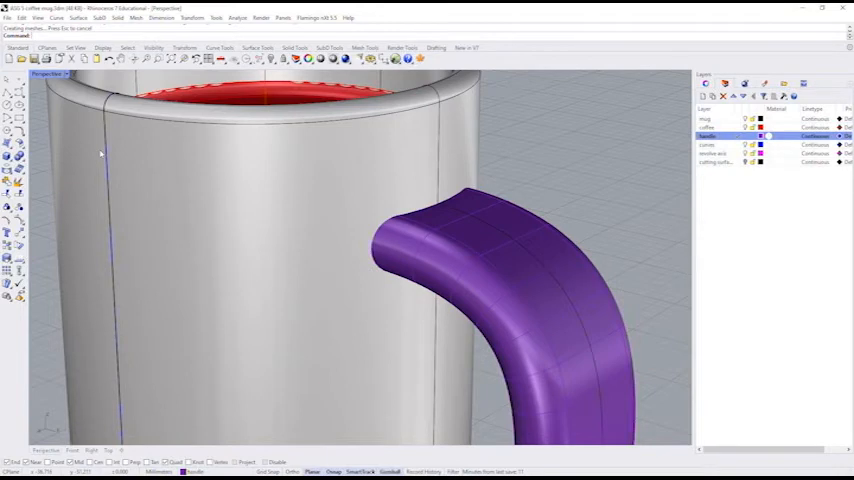
# - Open the Surface menu over the handle-to-mug join
pyautogui.click(78, 18)
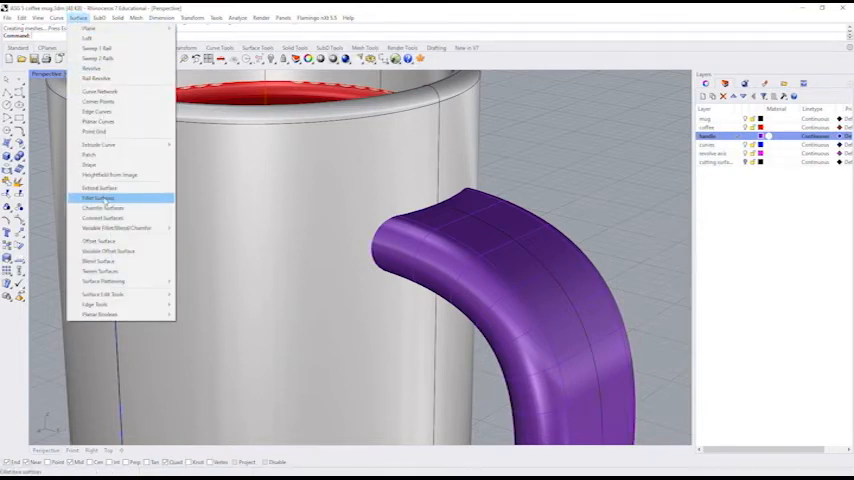
# - Start Fillet Surfaces between the handle and the mug wall
pyautogui.click(99, 198)
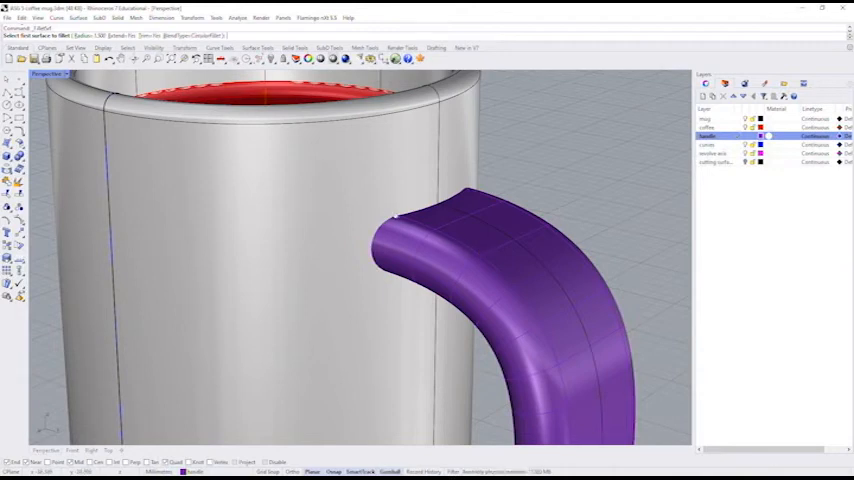
pyautogui.moveTo(450, 230)
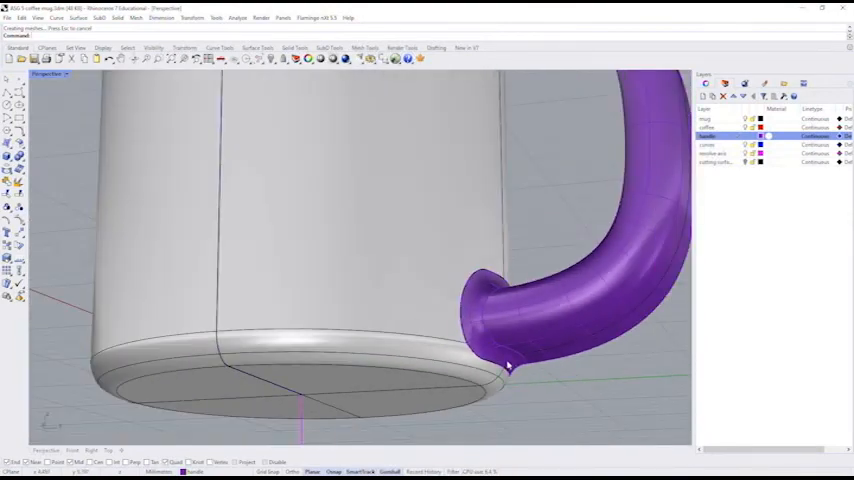
# - Orbit the view to see the whole filleted mug from the side
pyautogui.moveTo(505, 365); pyautogui.dragTo(545, 275)
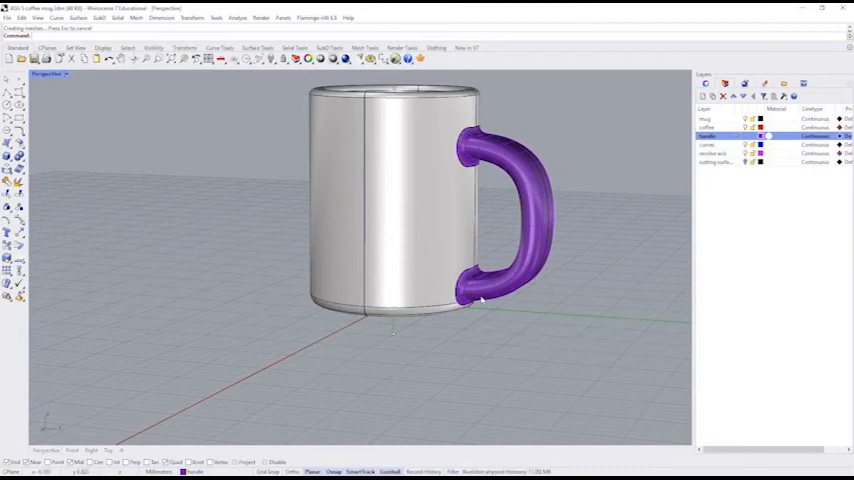
pyautogui.moveTo(532, 302)
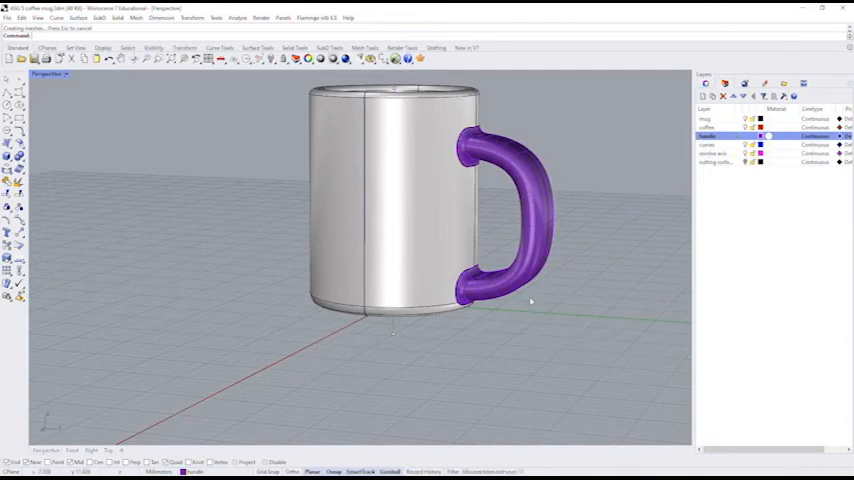
pyautogui.moveTo(583, 248)
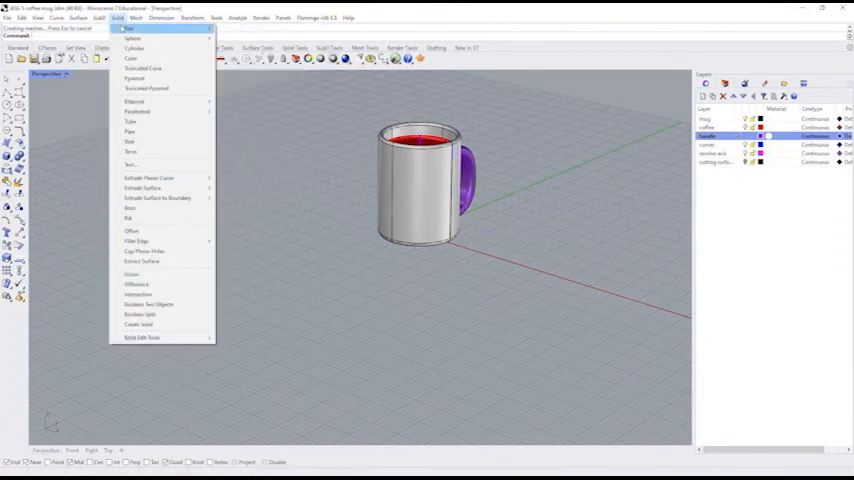
pyautogui.moveTo(131, 28)
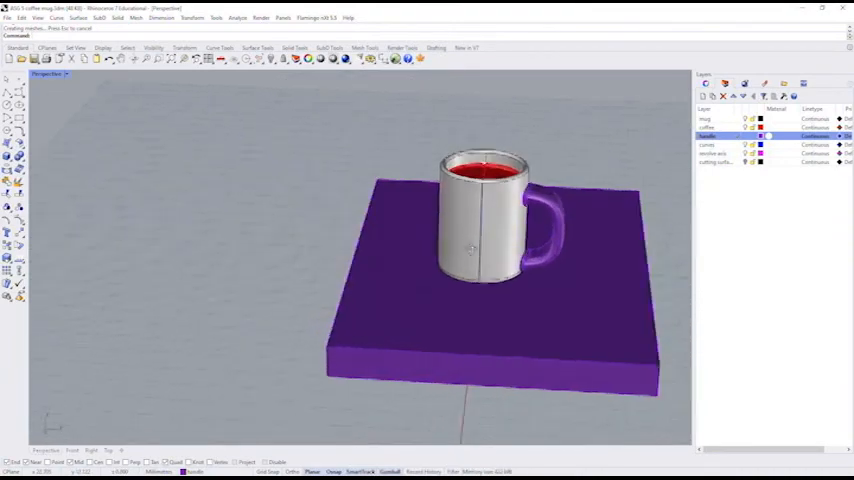
# - Orbit the view to see the flat box base under the mug at an angle
pyautogui.moveTo(480, 250); pyautogui.dragTo(360, 225)
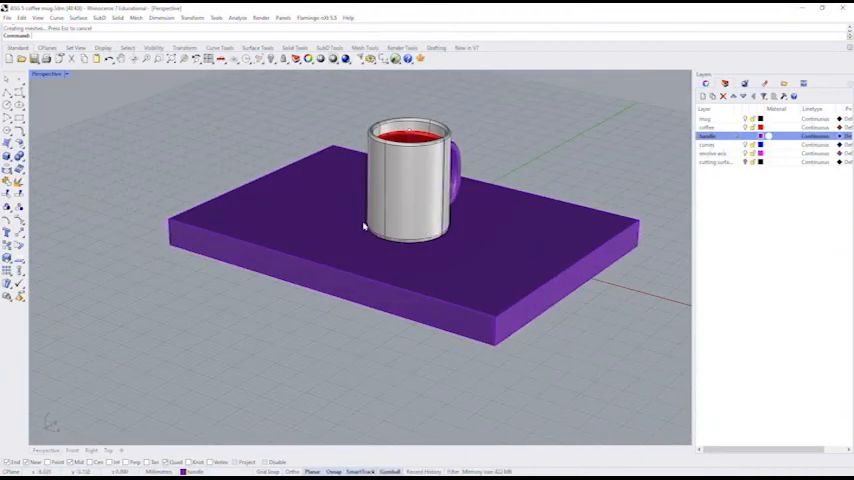
pyautogui.click(116, 18)
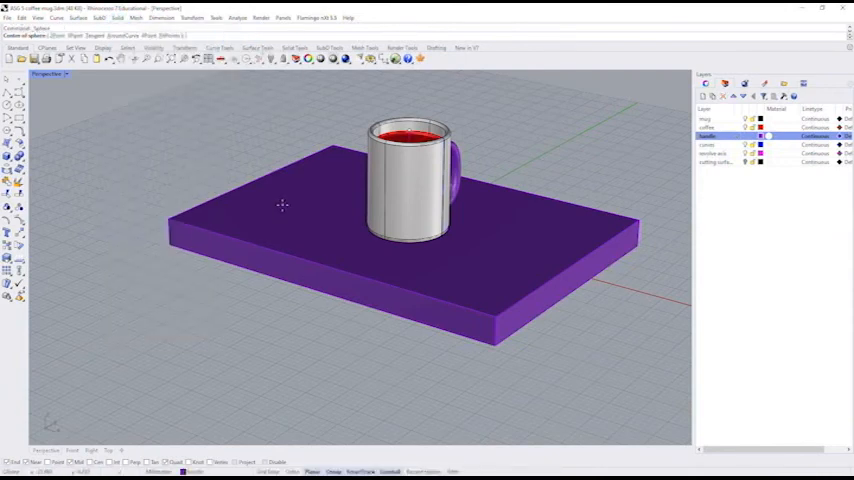
# - Place a small sphere on the box to the left of the mug
pyautogui.click(283, 205)
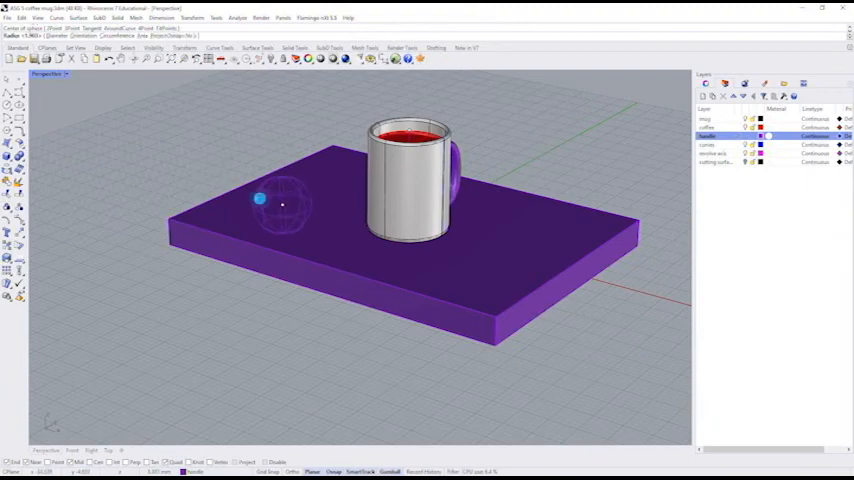
pyautogui.click(282, 205)
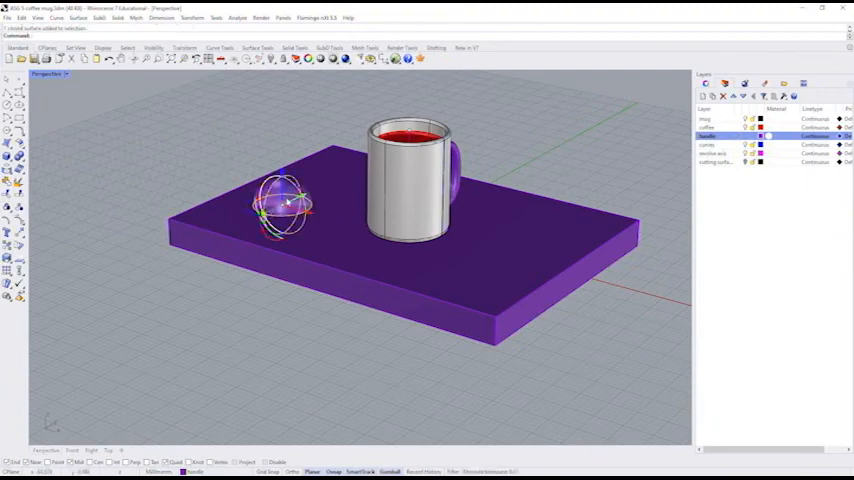